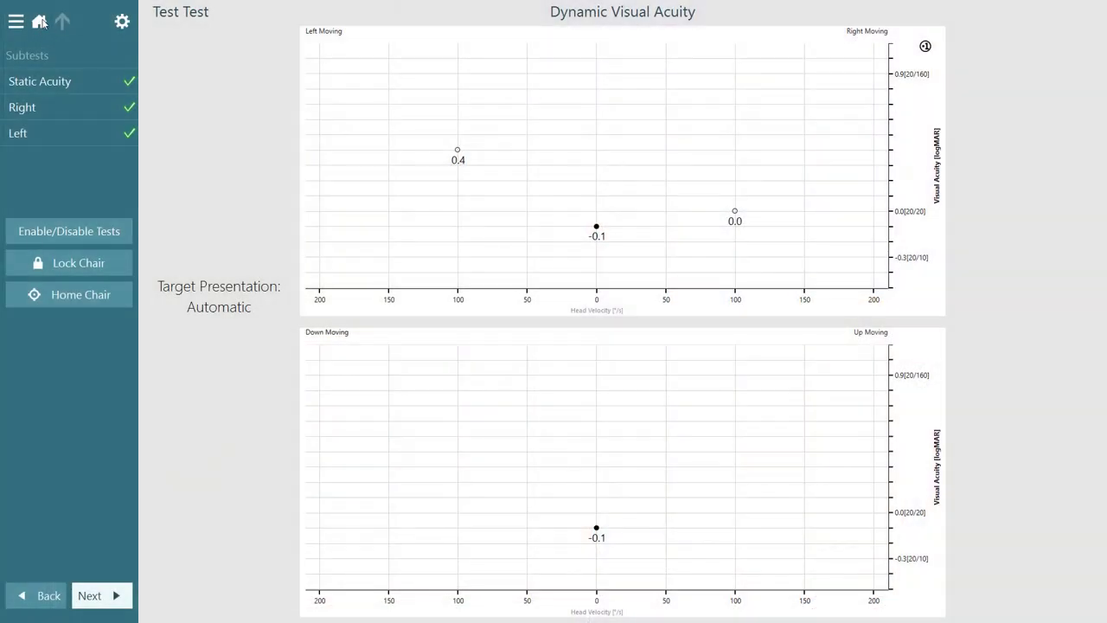
Step: From Home, go to Protocol Management and open the Dynamic Visual Acuity Right subtest settings
left_click(39, 20)
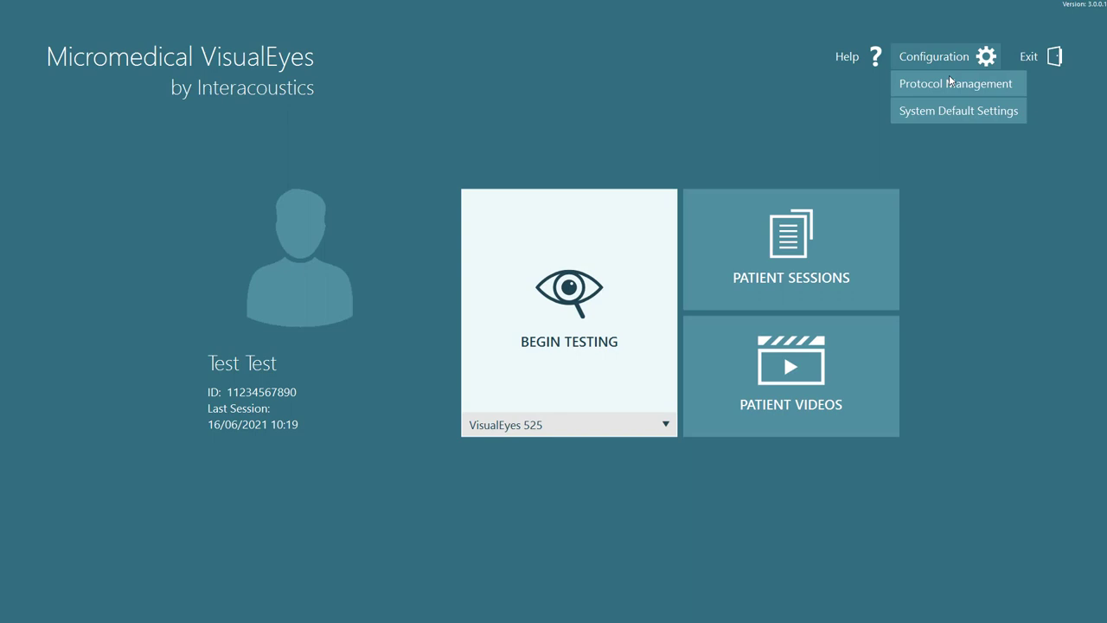
left_click(957, 83)
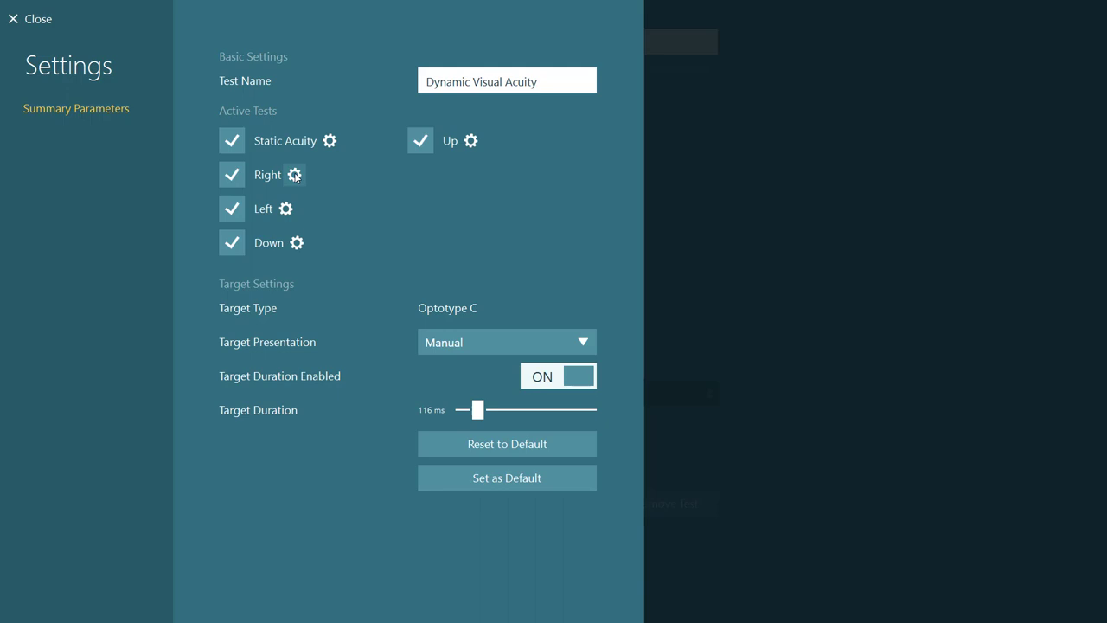
left_click(294, 175)
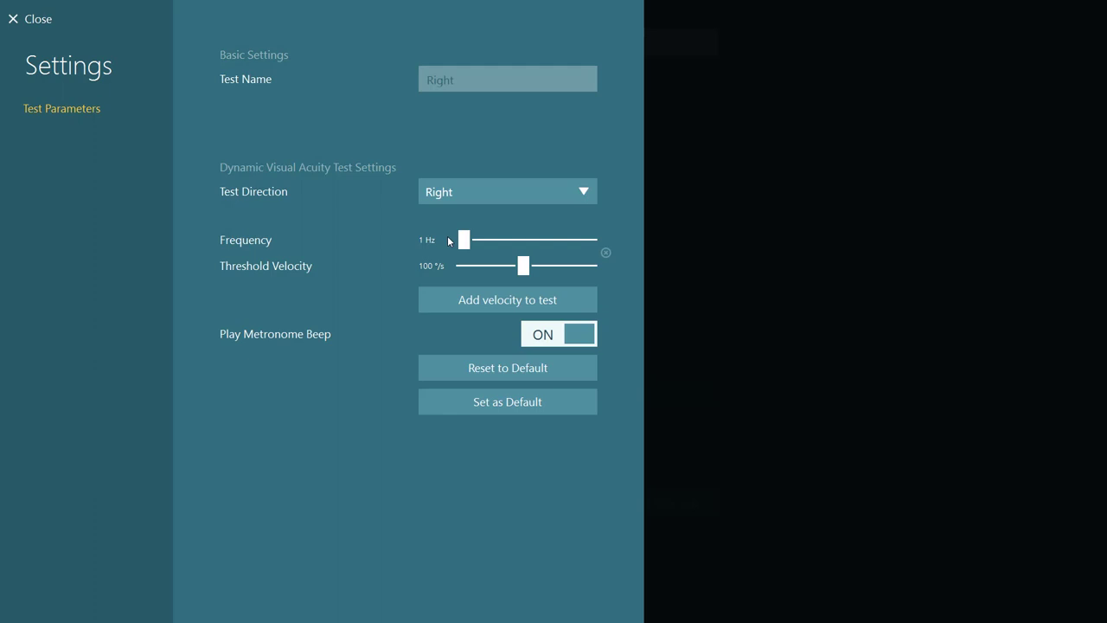
mouse_move(474, 245)
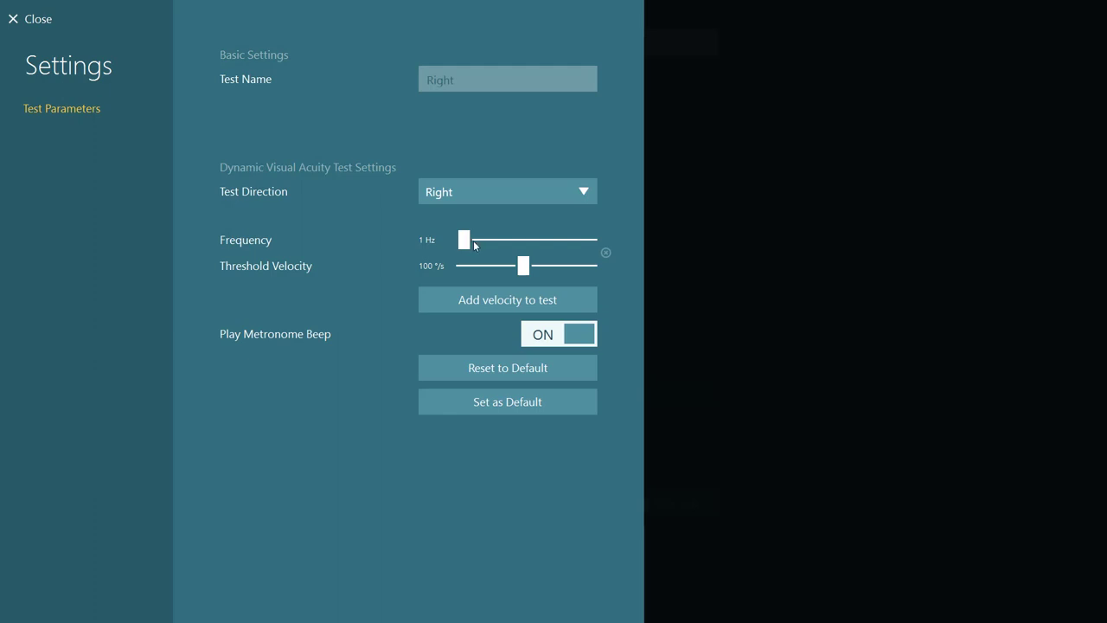
Step: Drag the Right subtest Frequency slider from 1 Hz to 2 Hz
left_click_drag(463, 240, 495, 239)
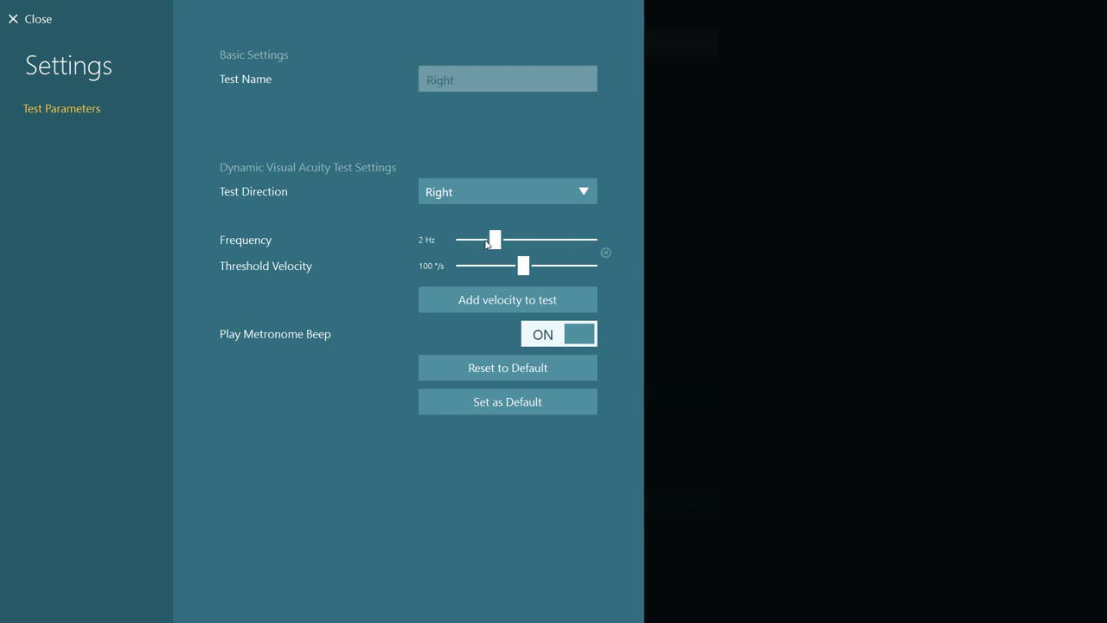
mouse_move(465, 230)
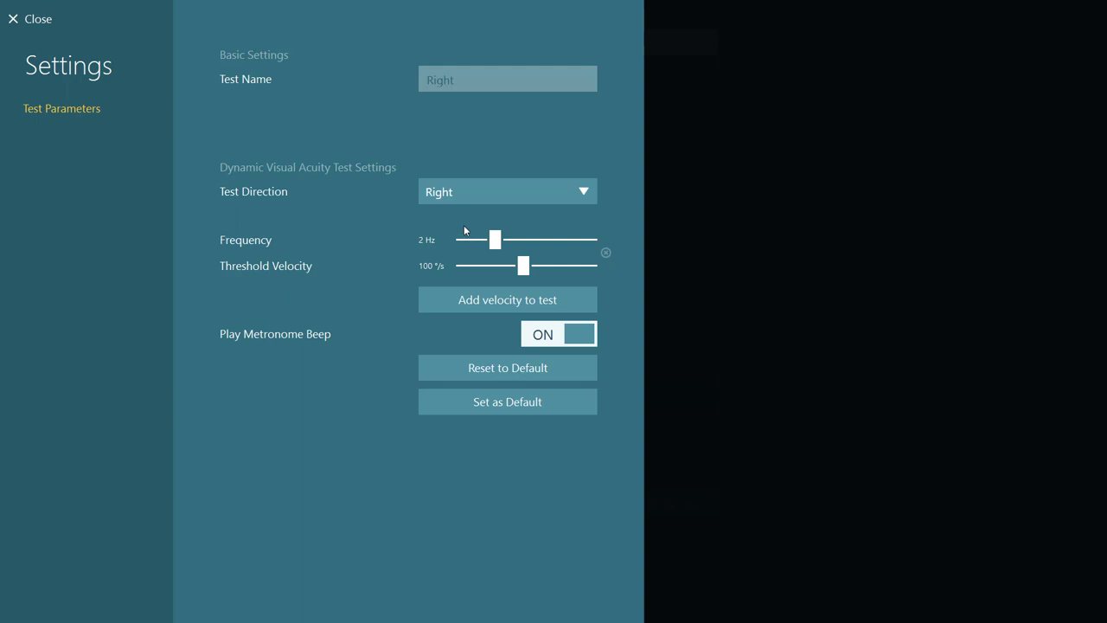